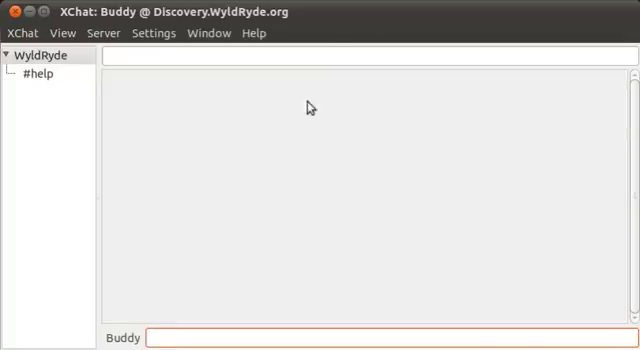
mouse_move(304, 122)
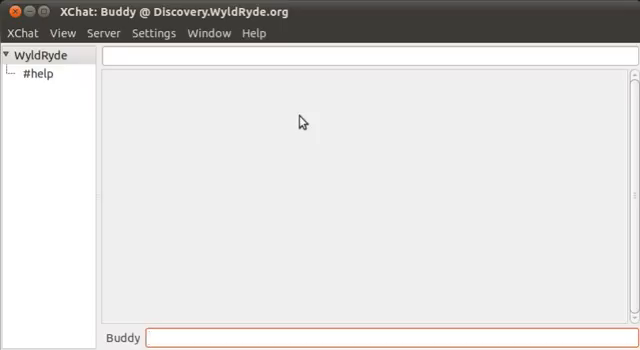
Join #mytestchan on WyldRyde with /join, gaining operator status as the server sets modes.
click(144, 338)
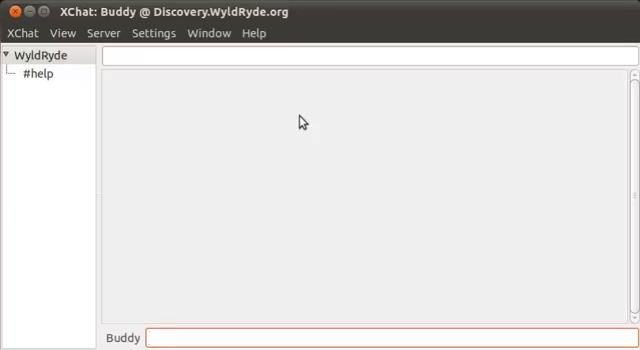
click(160, 338)
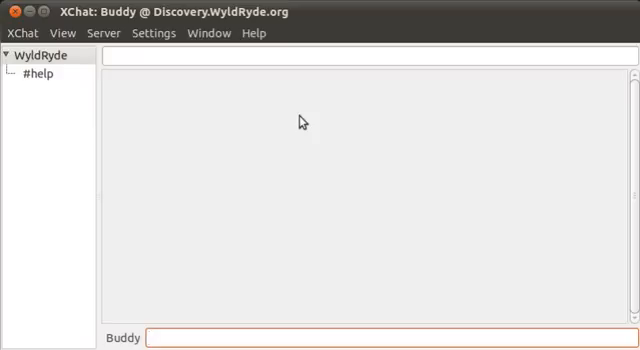
click(160, 338)
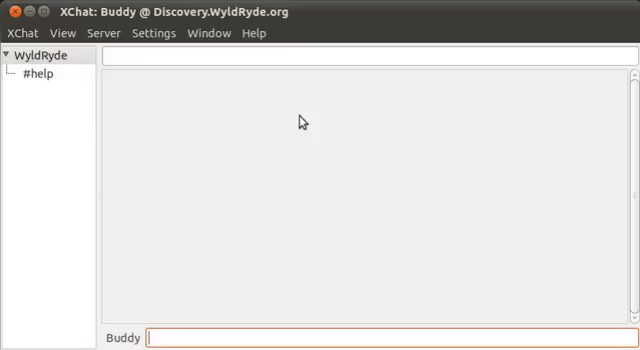
text(/join)
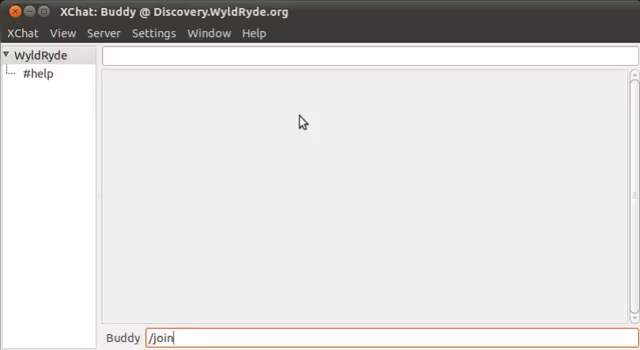
text(#)
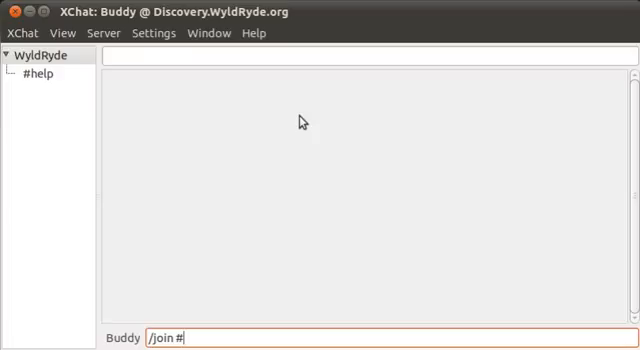
text(my)
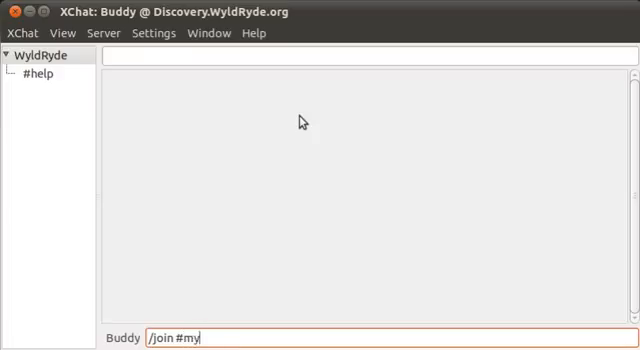
text(testch)
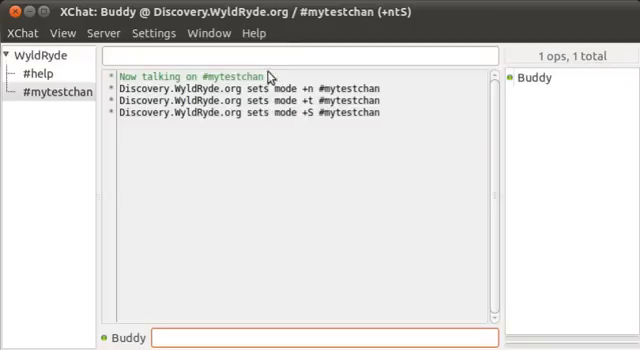
double_click(230, 76)
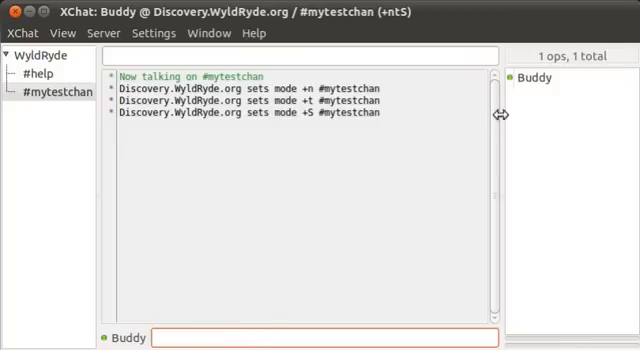
mouse_move(538, 76)
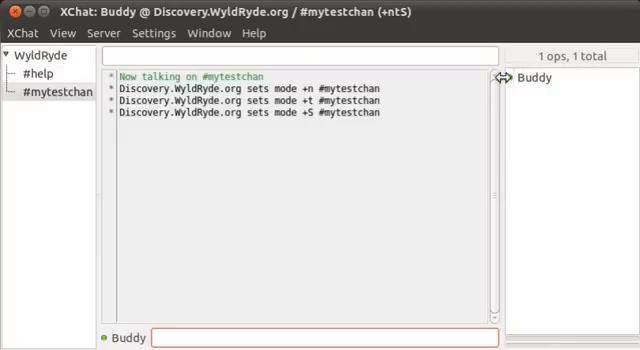
mouse_move(504, 84)
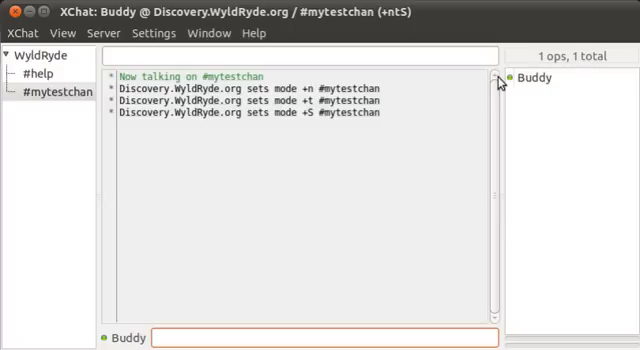
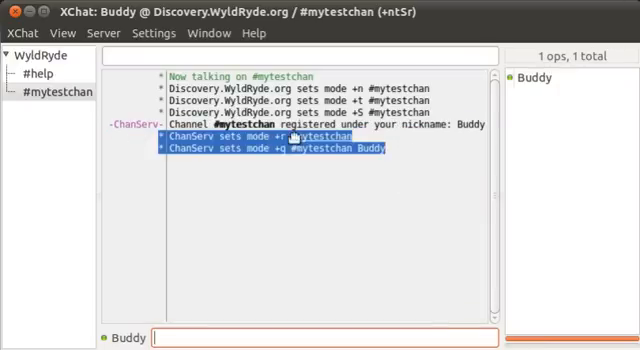
mouse_move(278, 160)
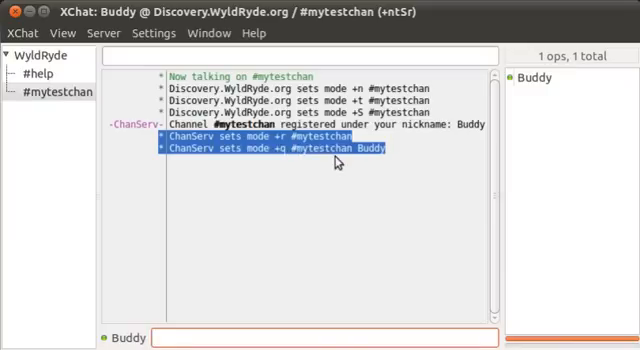
click(316, 292)
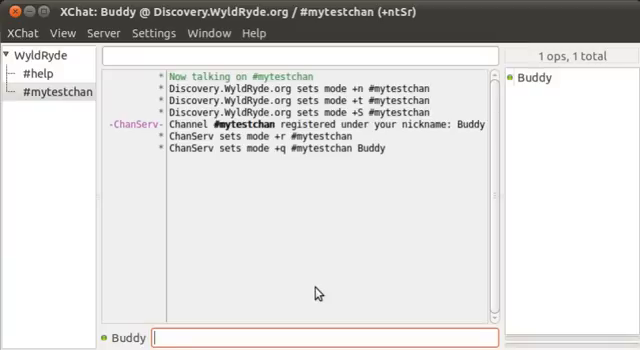
List BotServ's available bots with /bs botlist, showing 114 bots.
text(/bs)
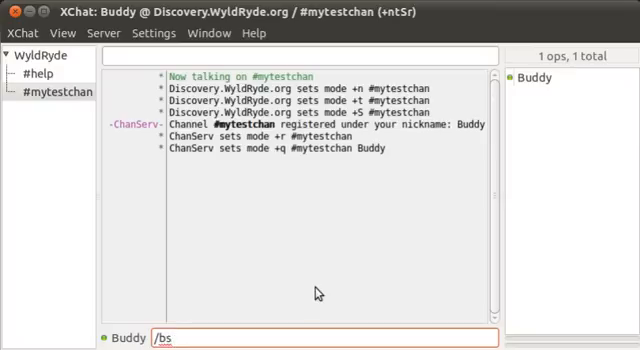
text(botl)
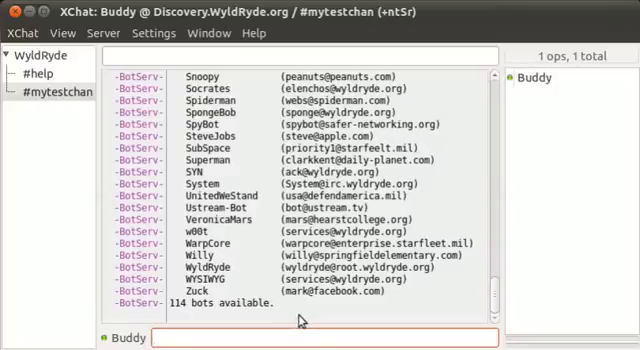
Assign the WyldRyde bot to #mytestchan via BotServ so it joins with operator status.
text(/bs assign #mytestchan W)
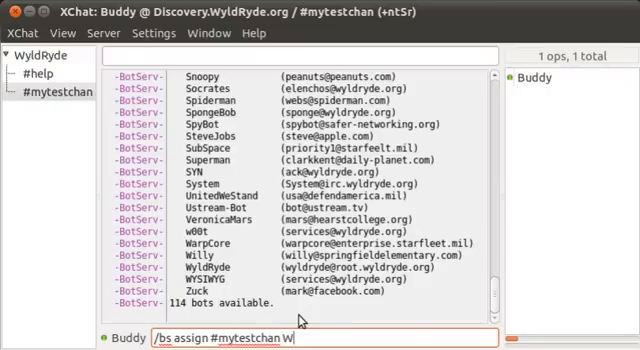
text(yldR)
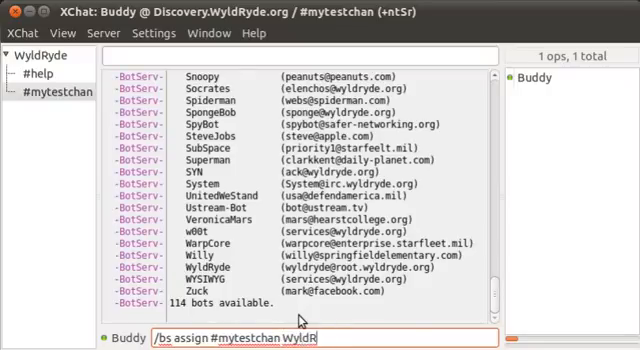
text(yde)
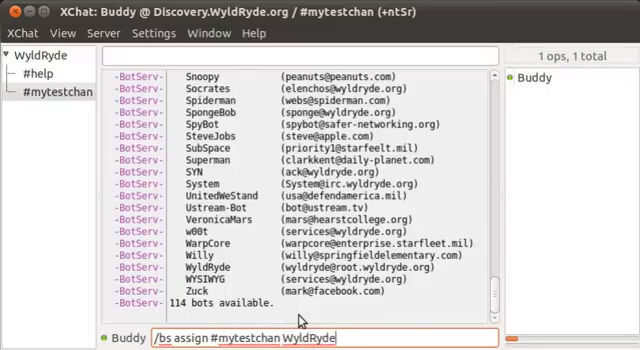
key(Return)
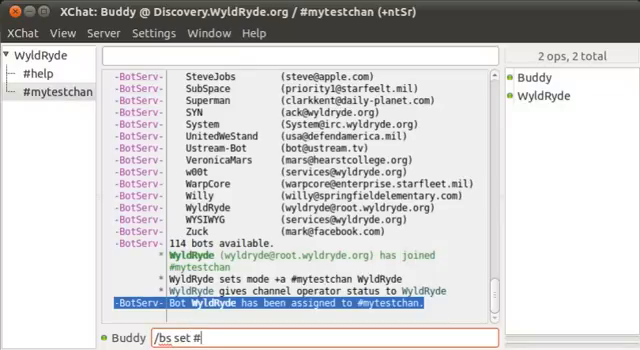
Turn fantasy mode ON for #mytestchan via BotServ and try a !kick command.
text(mytestchan f)
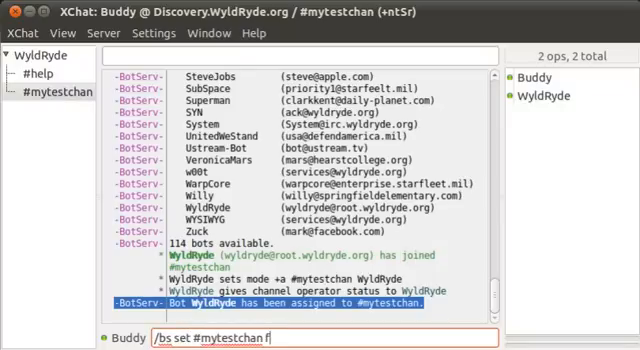
text(an)
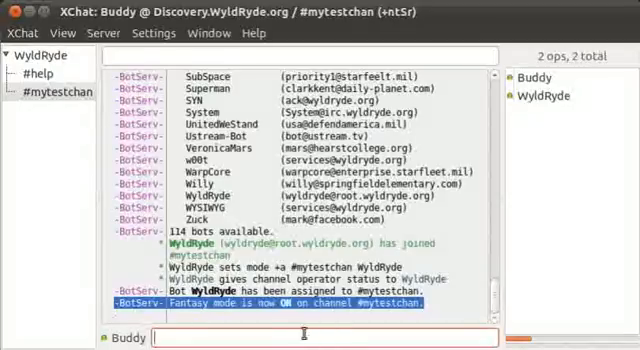
mouse_move(428, 308)
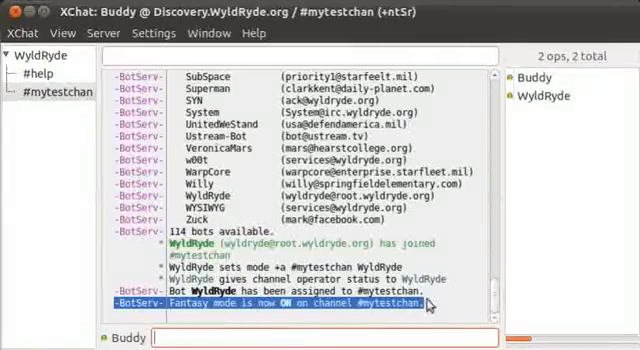
text(tk)
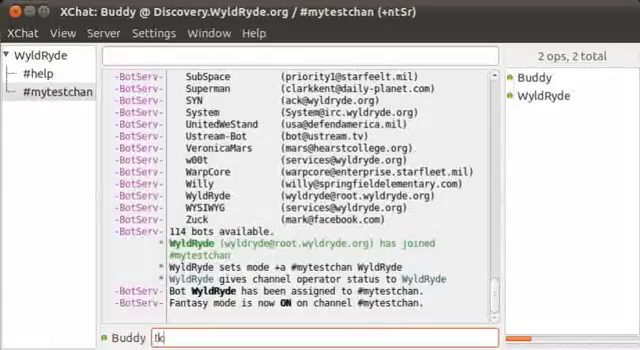
text(!kick)
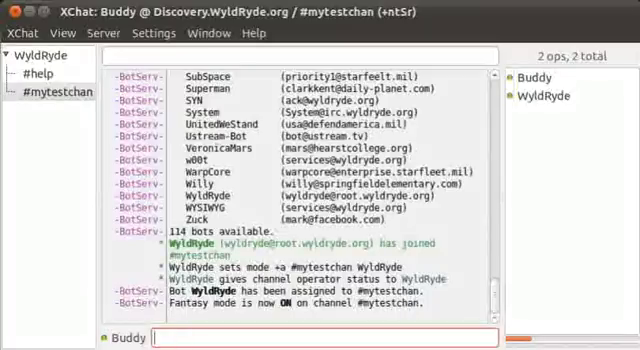
text(!b)
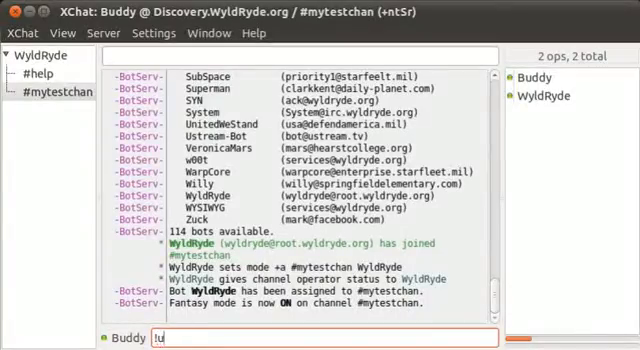
text(m)
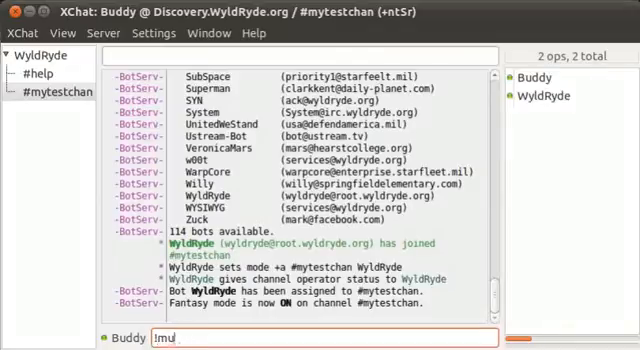
text(unmute)
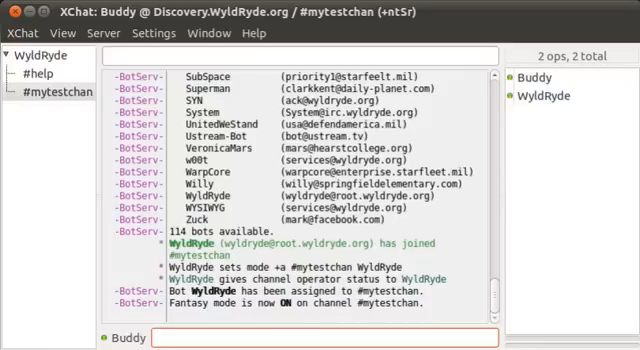
text(!aop a)
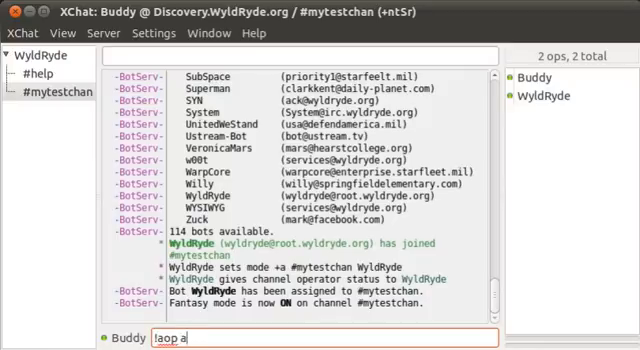
text(dd m)
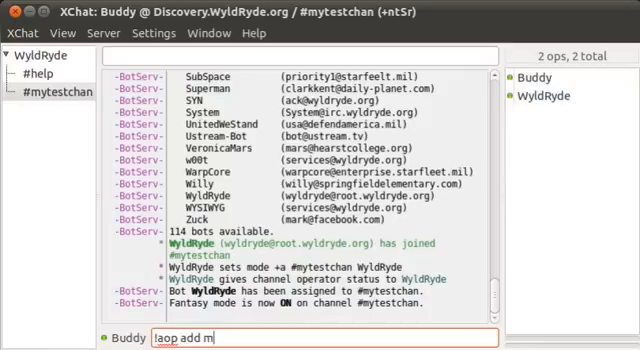